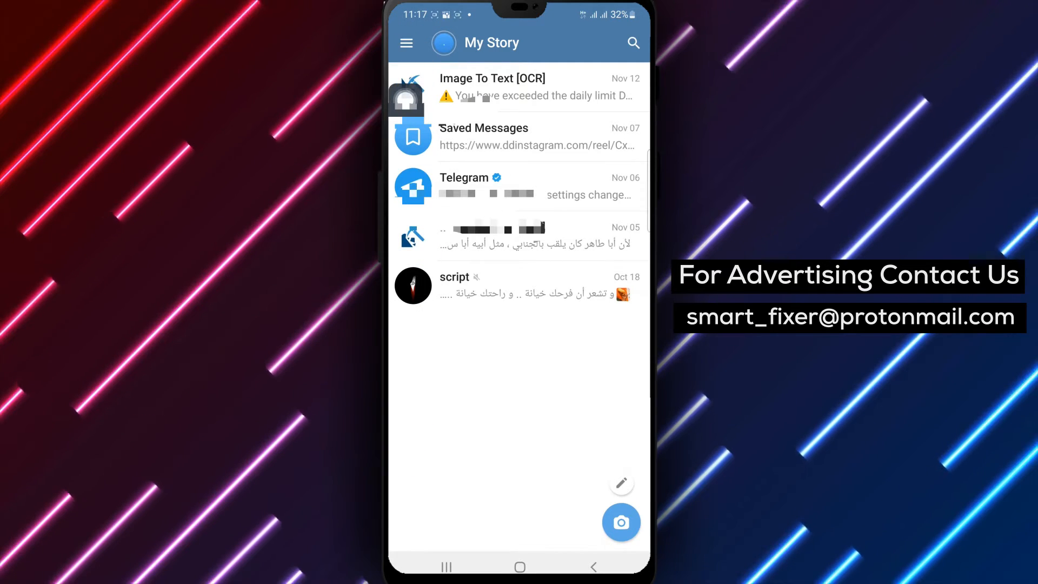
# - Reveal the side drawer with Calls, People Nearby and Settings from the chat list
pyautogui.click(406, 43)
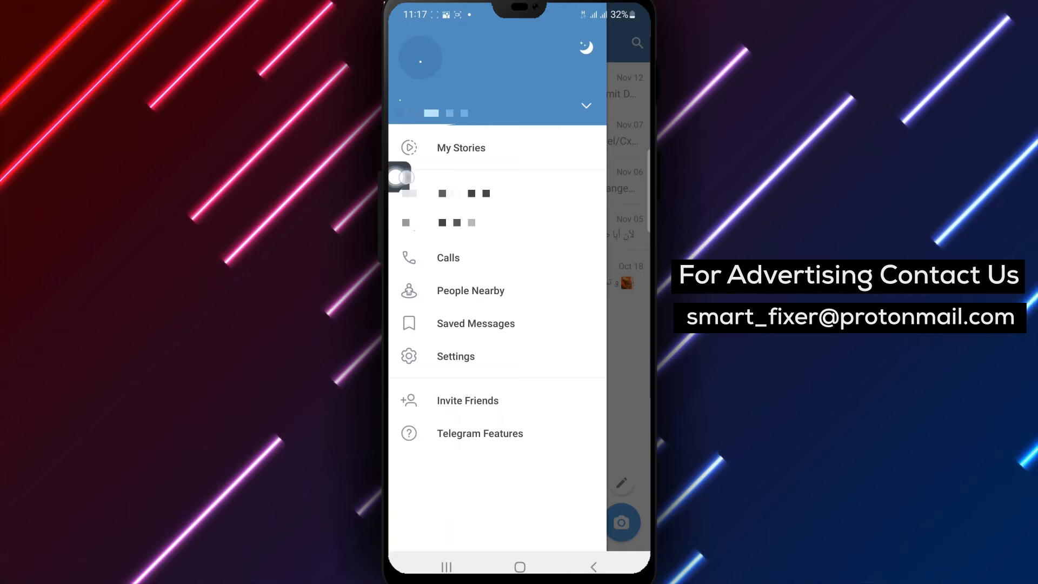
# - Go into Settings to see the profile details including the username
pyautogui.click(455, 357)
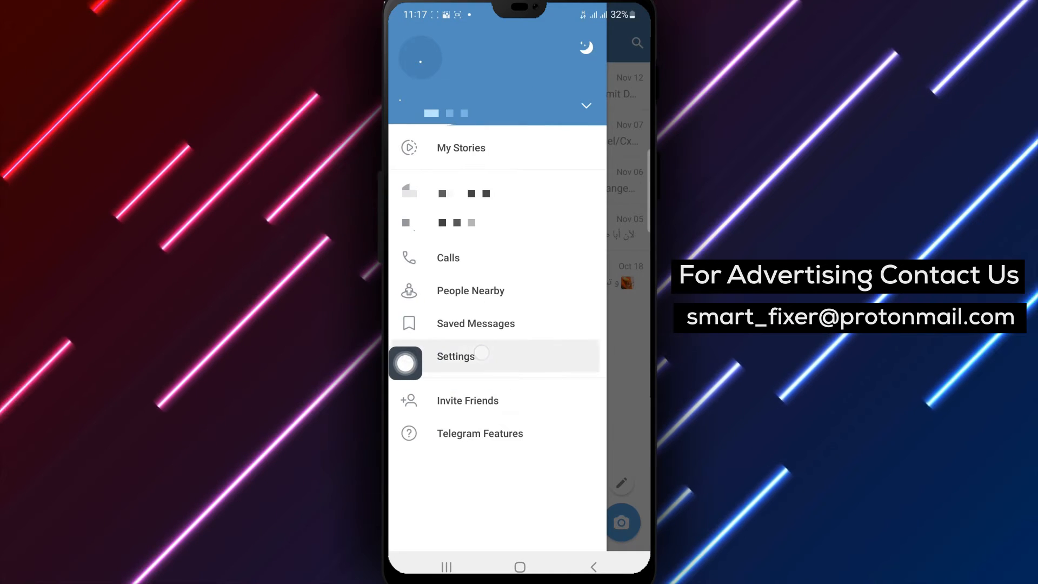
pyautogui.click(455, 356)
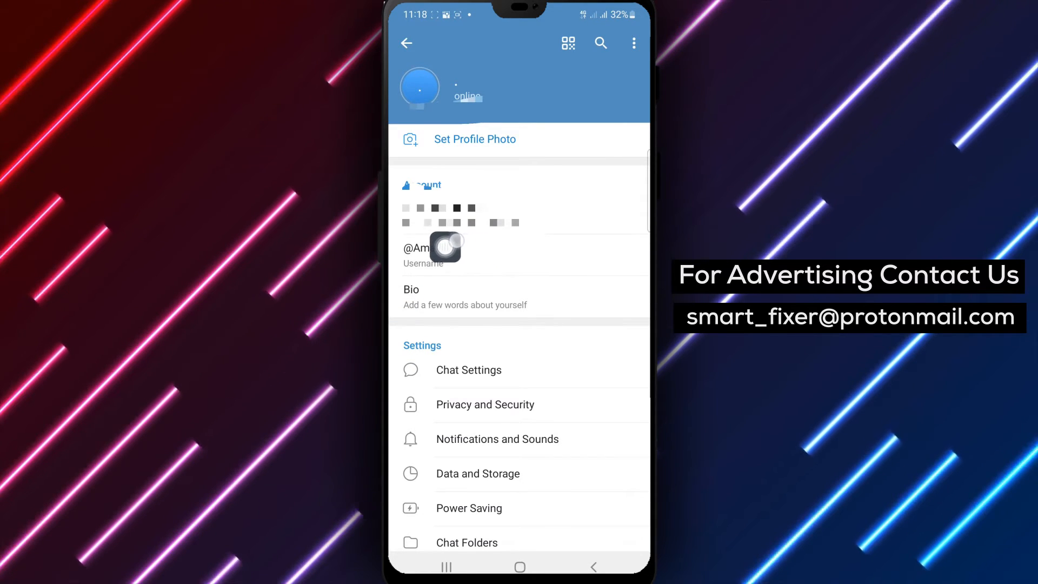
# - Select the whole username in its editing field and copy it to the clipboard
pyautogui.click(423, 254)
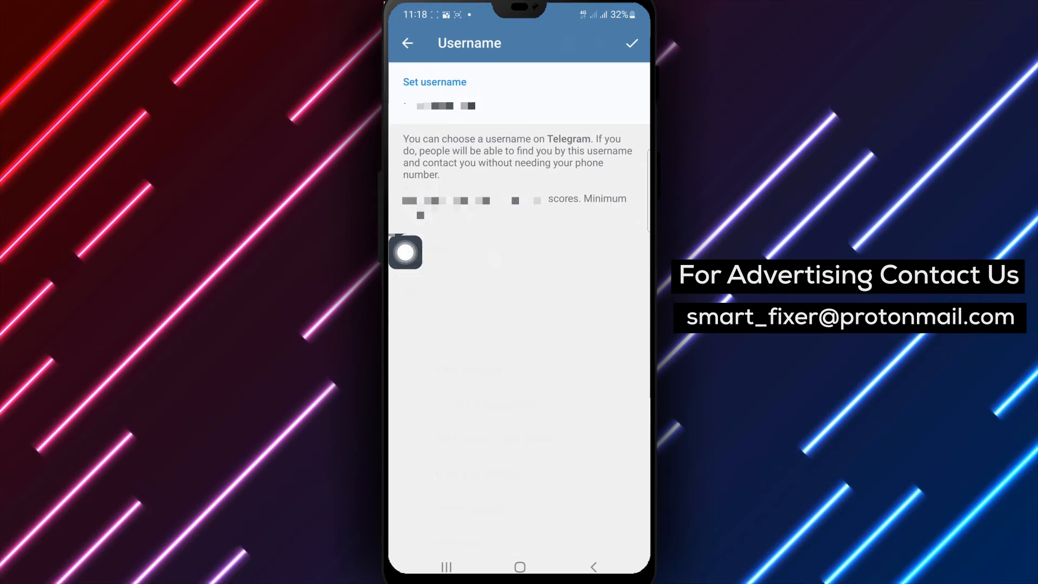
pyautogui.click(461, 104)
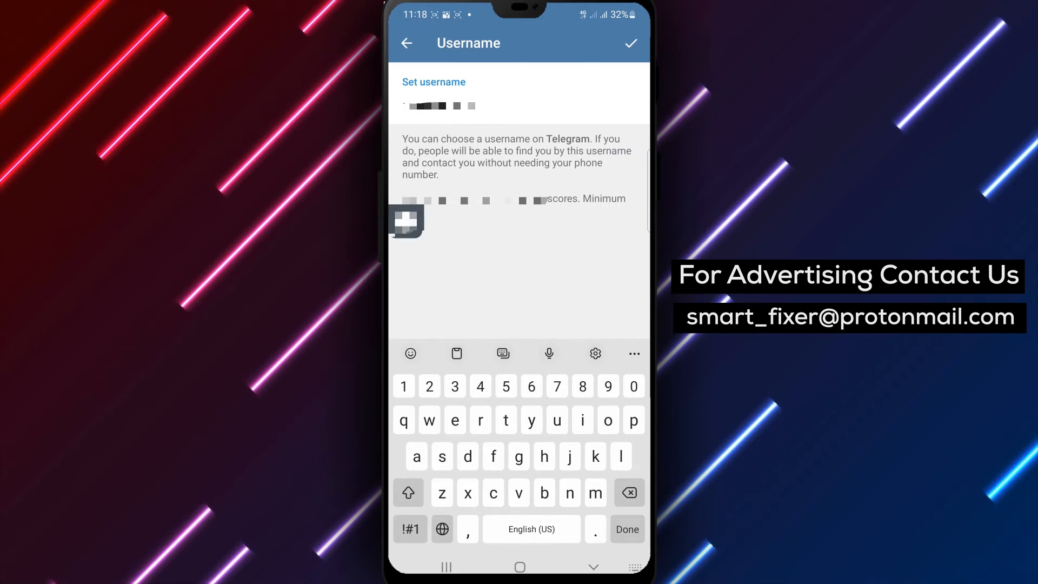
pyautogui.doubleClick(441, 104)
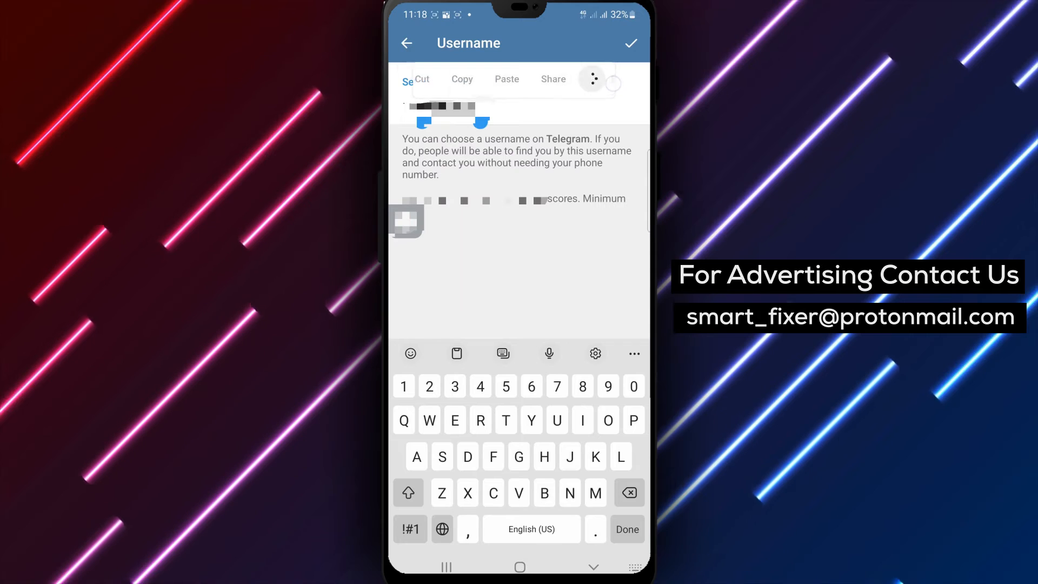
pyautogui.click(593, 80)
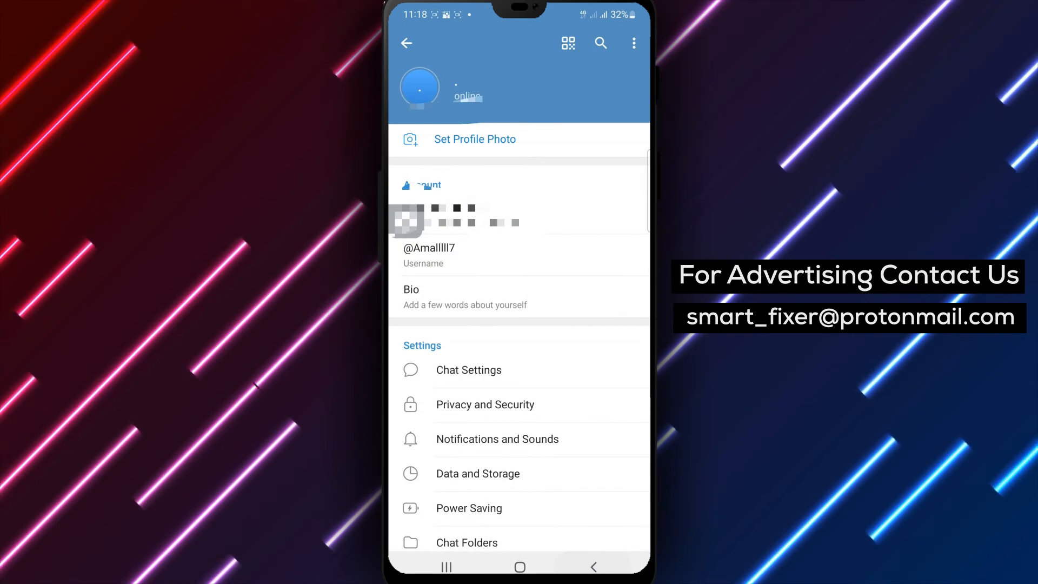
pyautogui.click(430, 254)
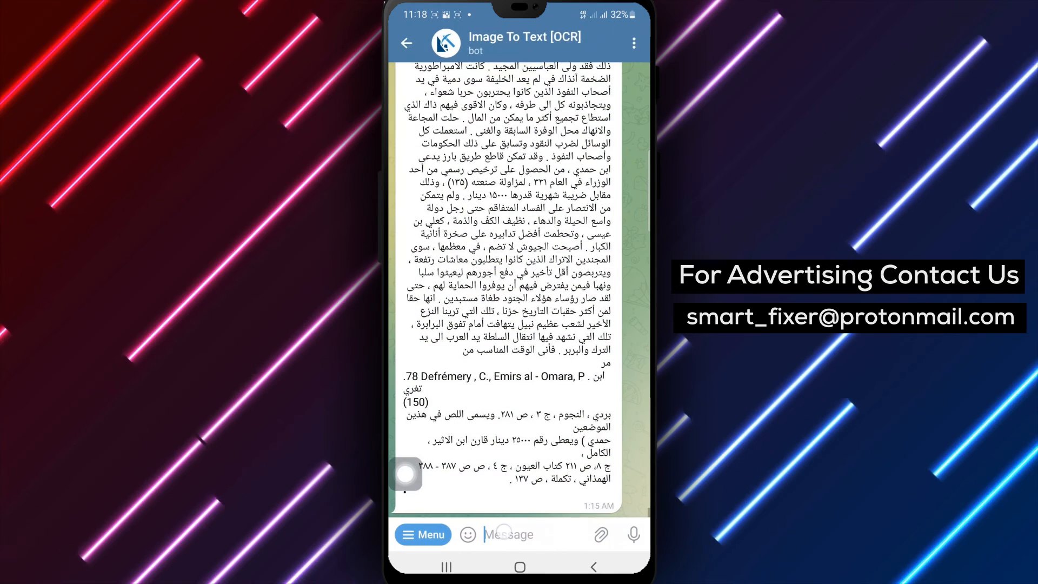
pyautogui.write('@Amalllll7')
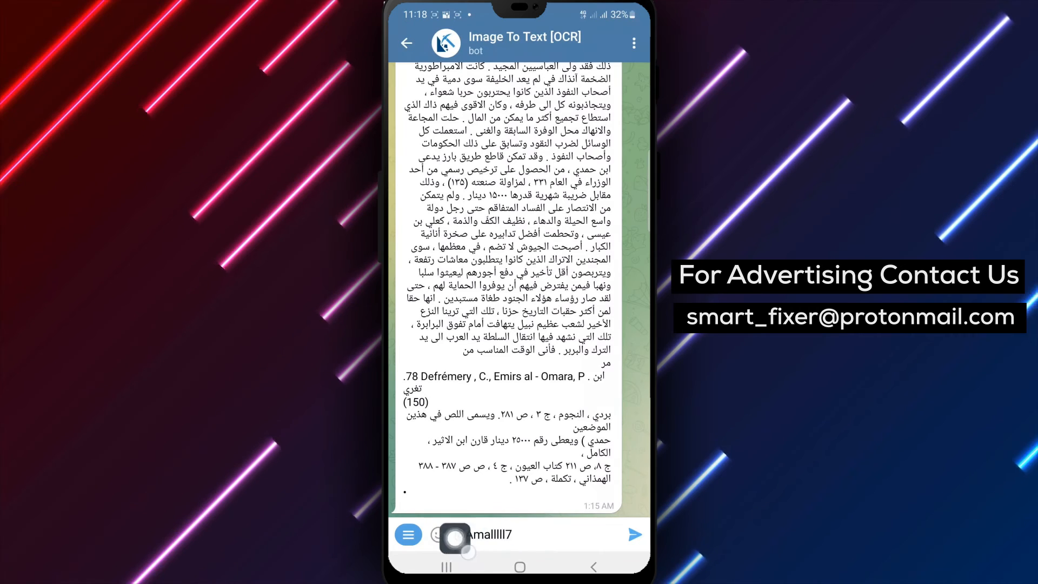
pyautogui.click(637, 534)
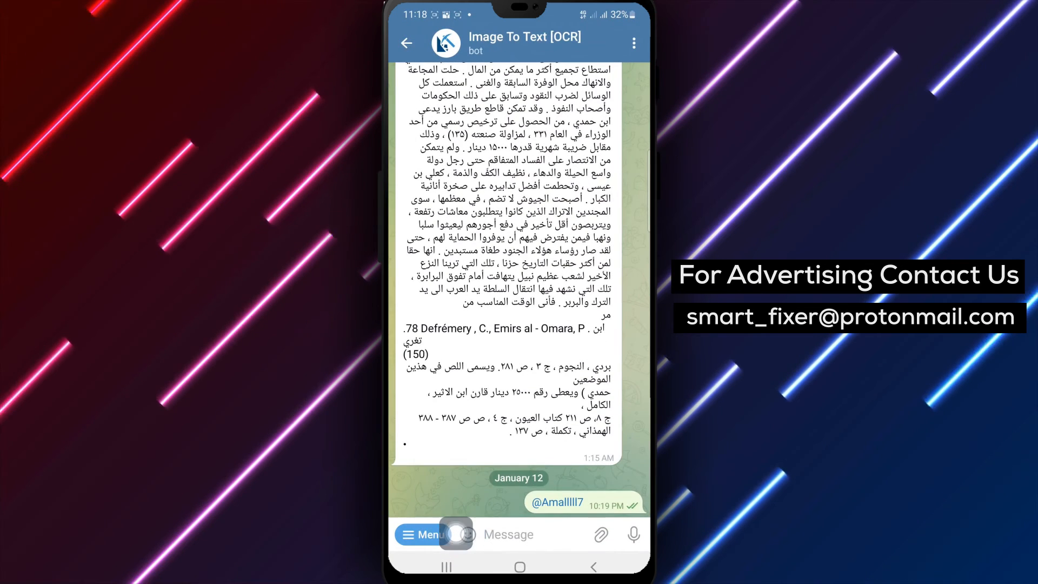
pyautogui.click(406, 42)
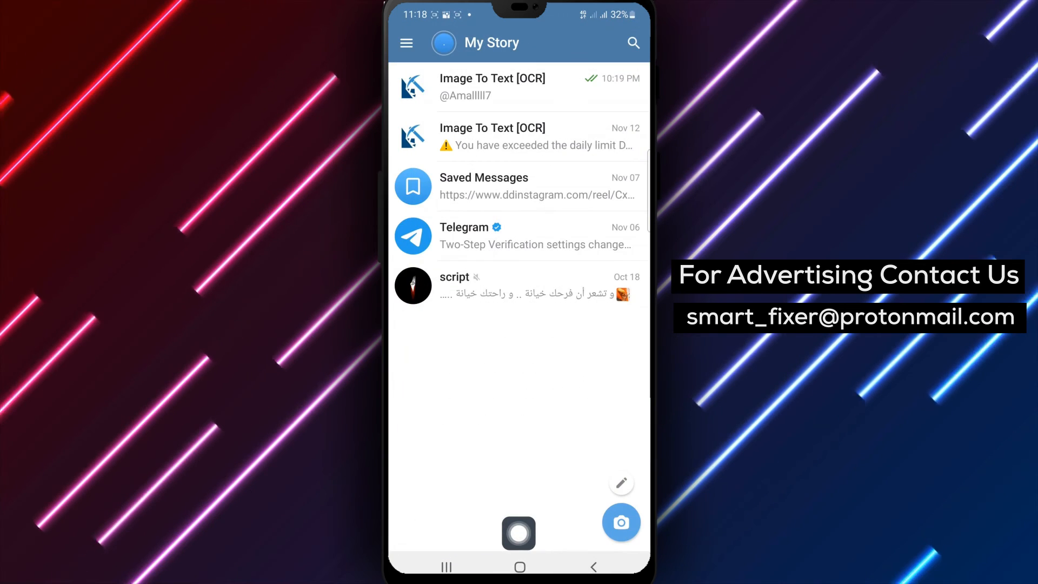